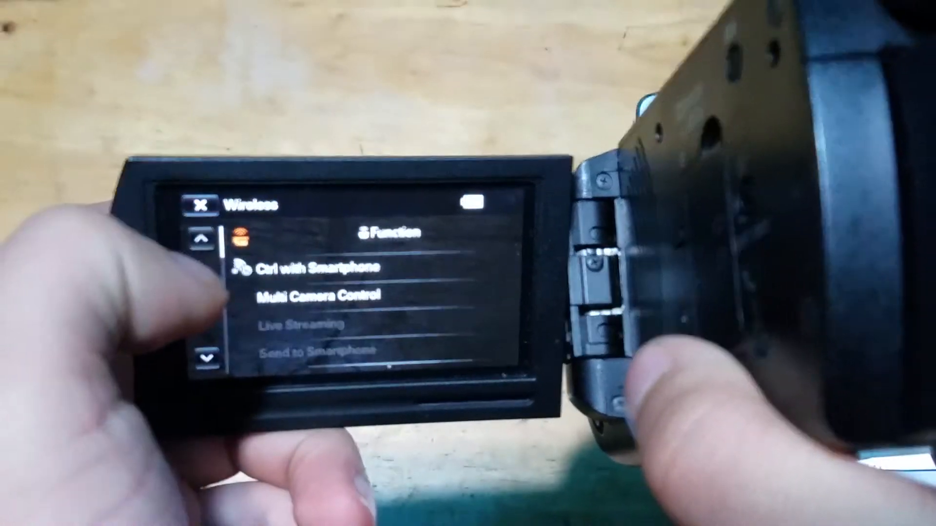
Step: Turn on Ctrl with Smartphone in the camera's Wireless Function menu
click(315, 266)
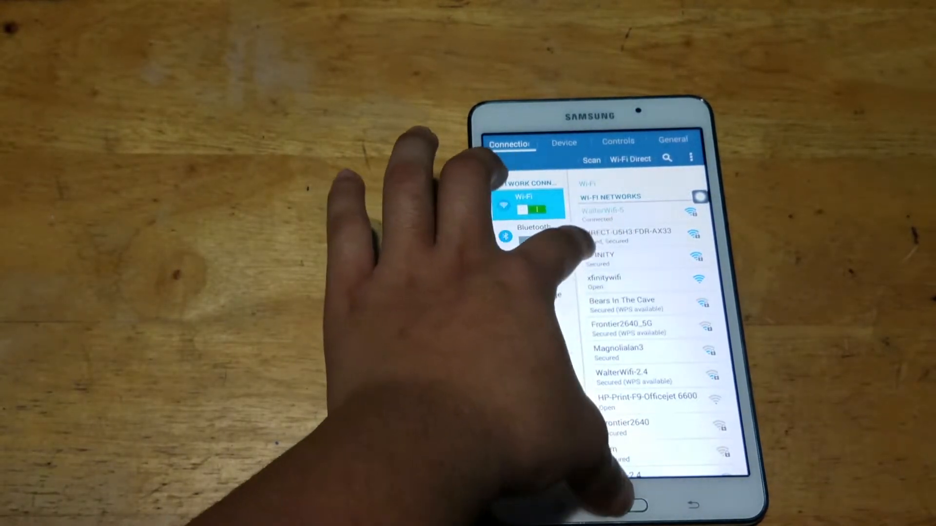
Step: Join the camera's DIRECT-U5H3:FDR-AX33 Wi-Fi network from the tablet's Wi-Fi list
scroll(down, 3)
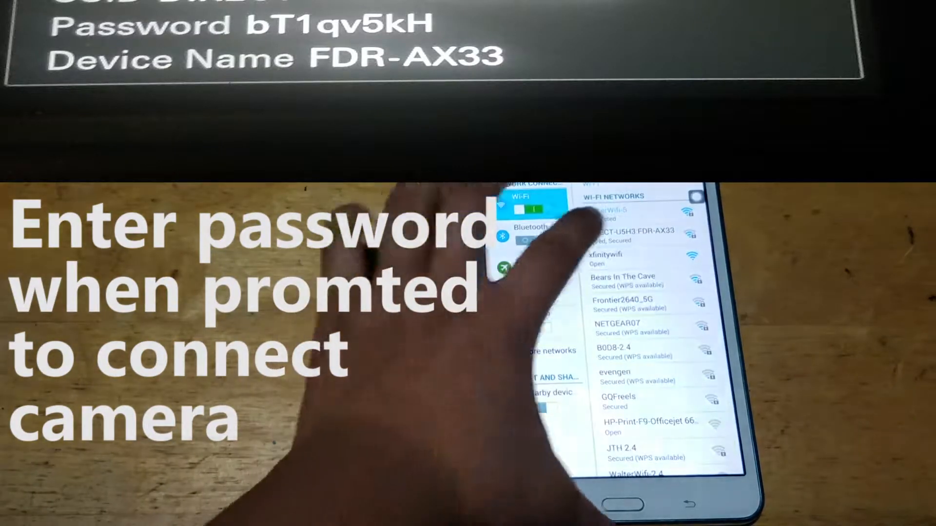
click(638, 231)
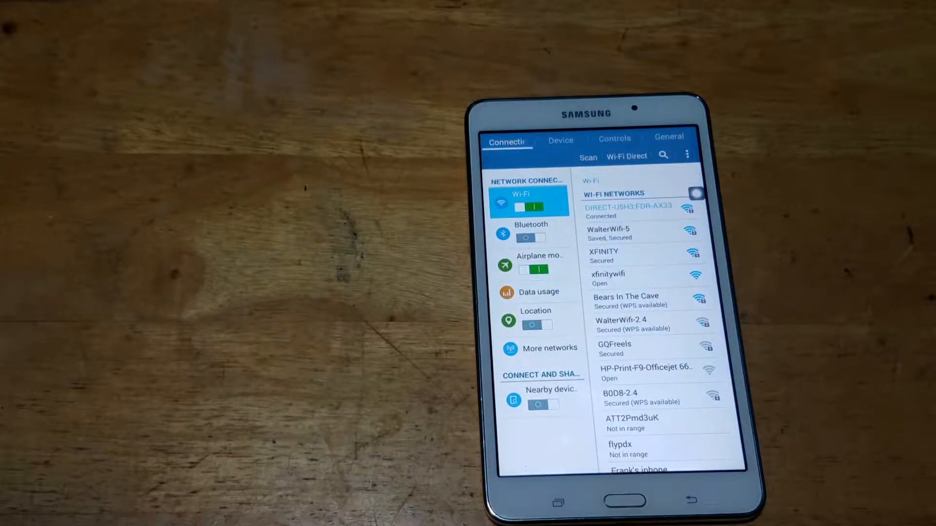
Step: Go to the home screen and browse the app drawer for PlayMemories Mobile
click(587, 156)
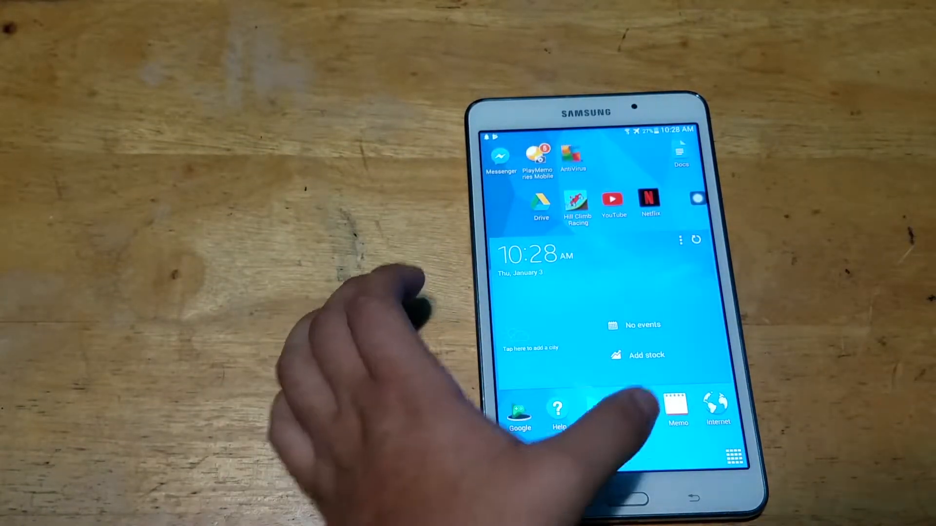
click(732, 454)
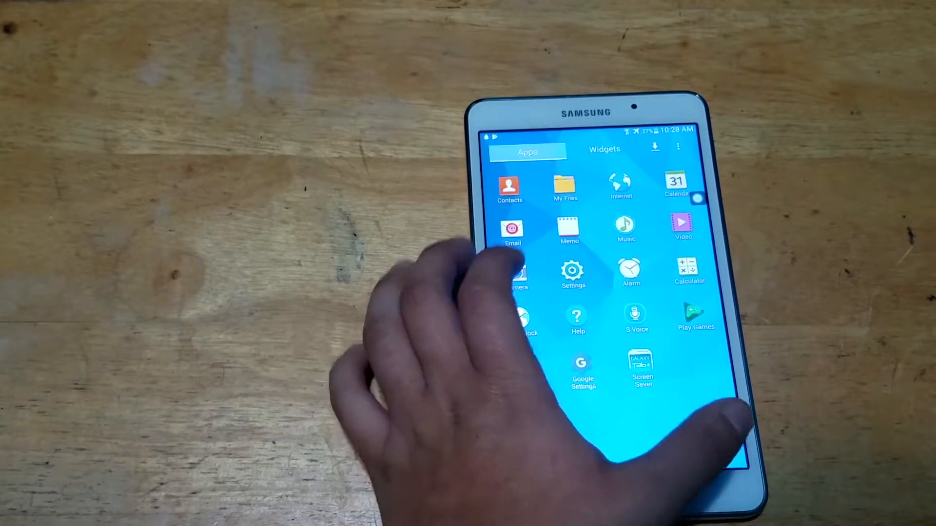
scroll(left, 3)
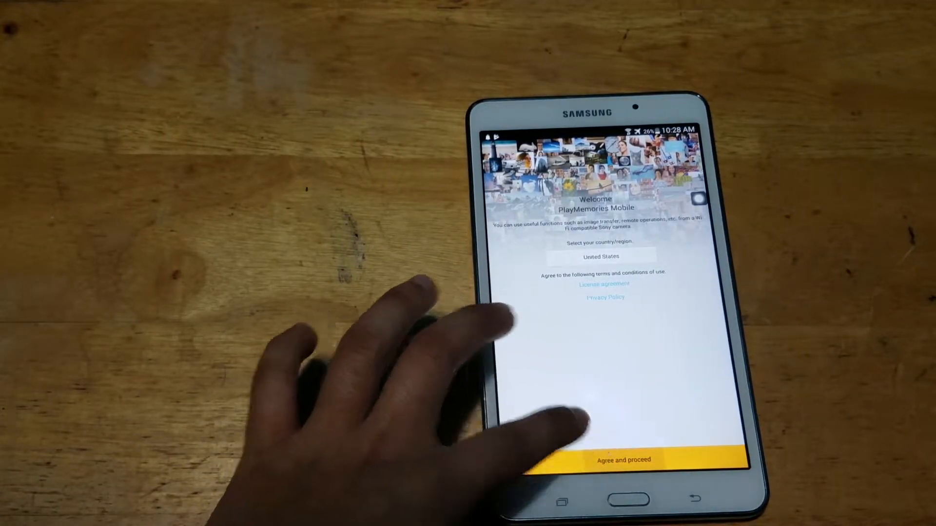
Step: Accept the terms, answer the survey with no photography habit and Others, then start
click(623, 460)
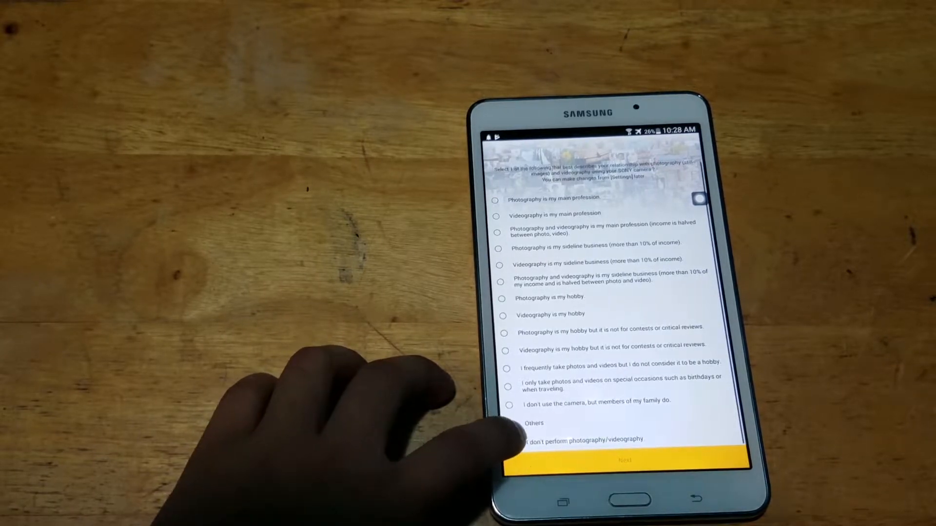
click(511, 440)
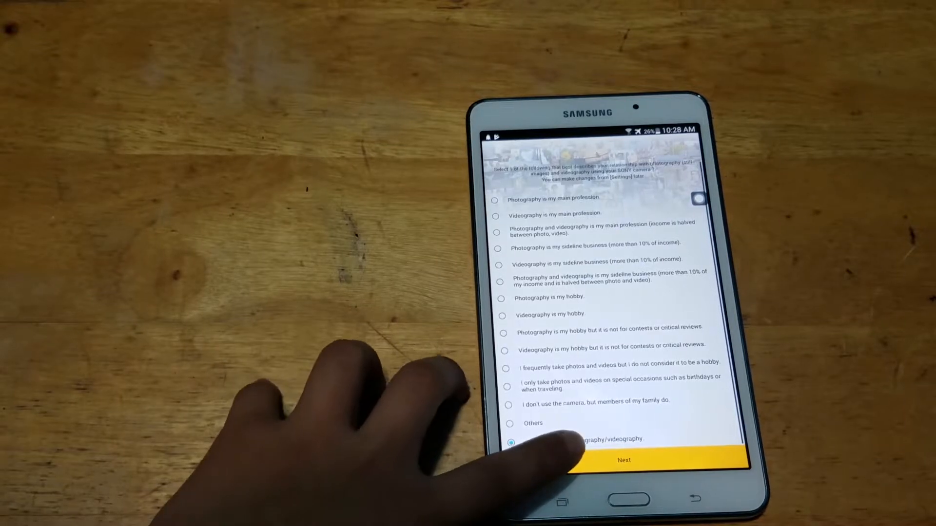
click(624, 459)
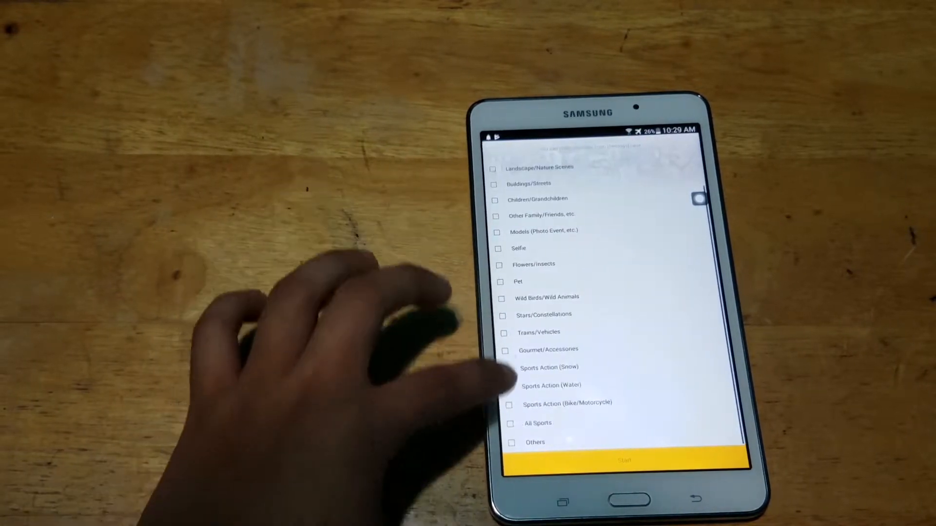
click(511, 442)
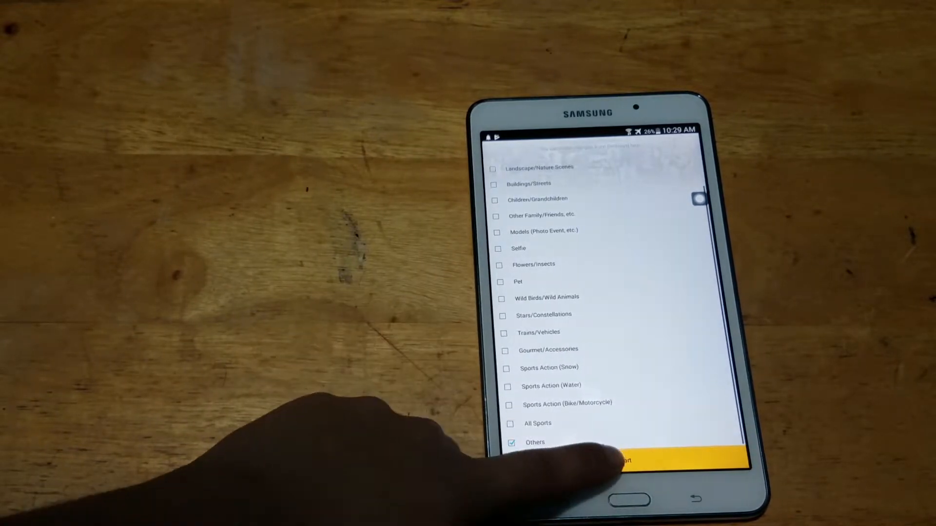
click(614, 460)
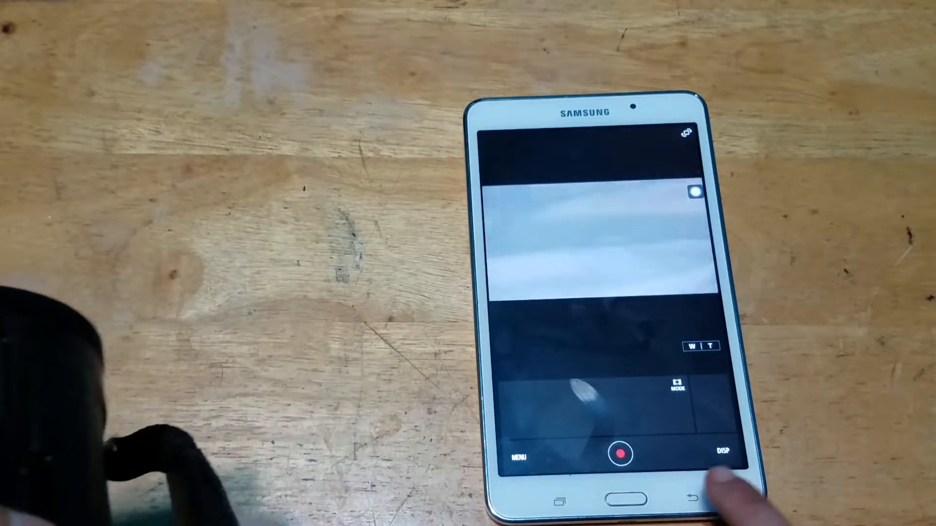
Step: Watch the camera's live remote view, then exit it to disconnect
click(619, 455)
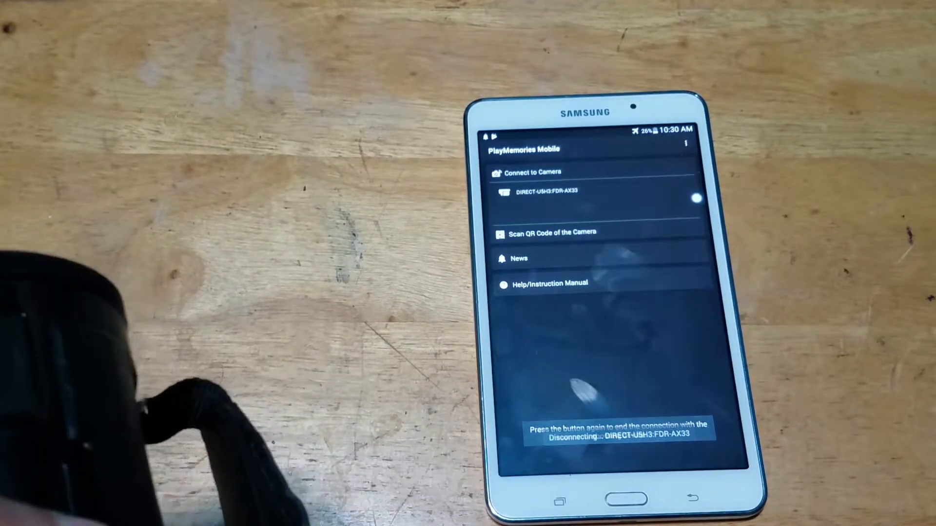
Step: End the current connection and reconnect to the DIRECT-U5H3:FDR-AX33 camera
click(603, 197)
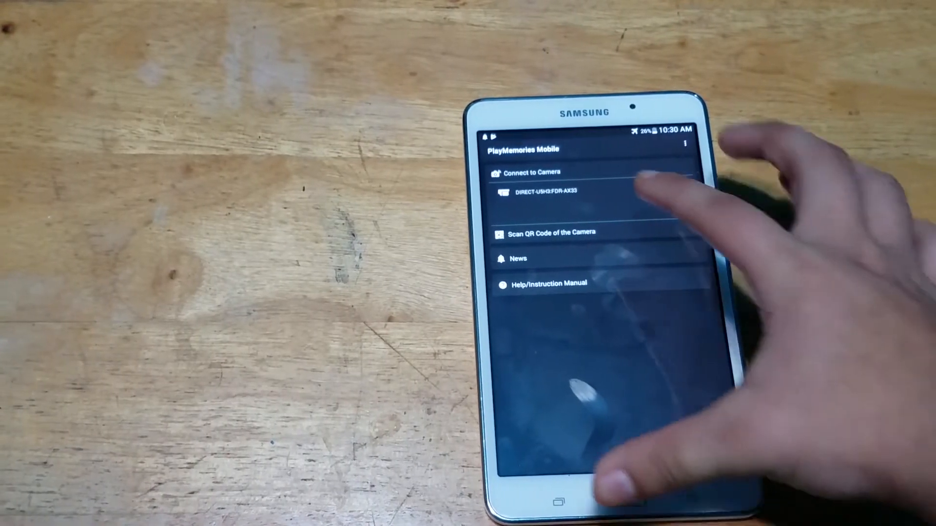
click(544, 191)
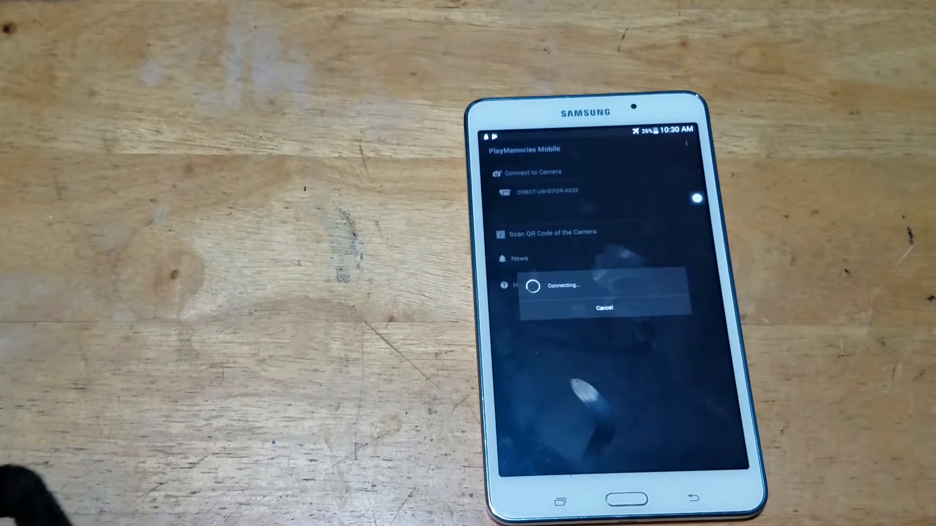